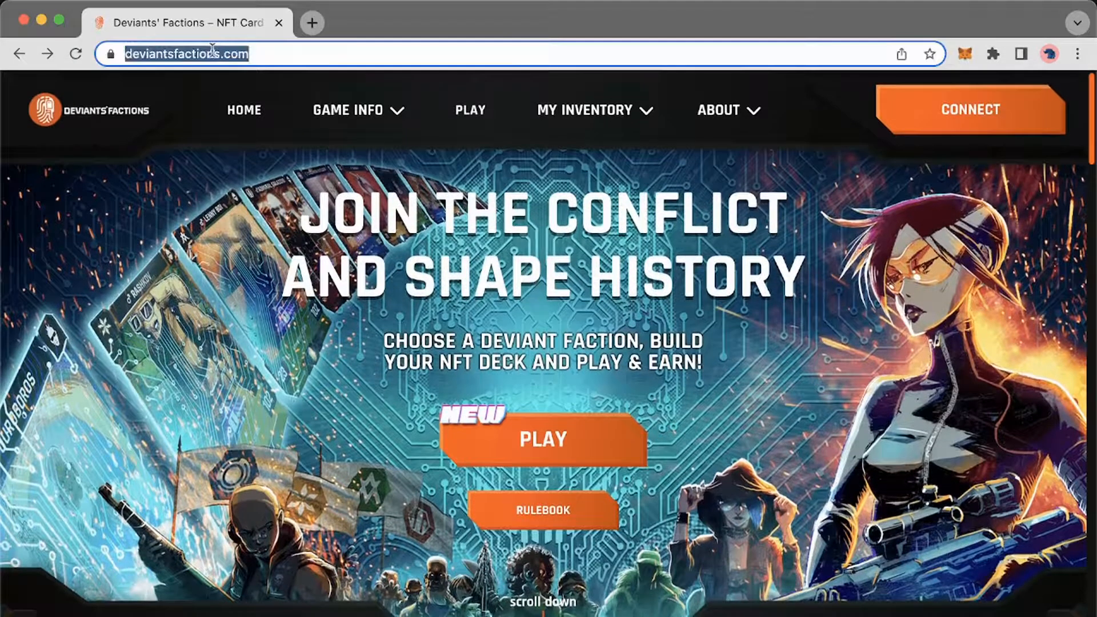
{"action": "mouse_move", "coordinate": [965, 55]}
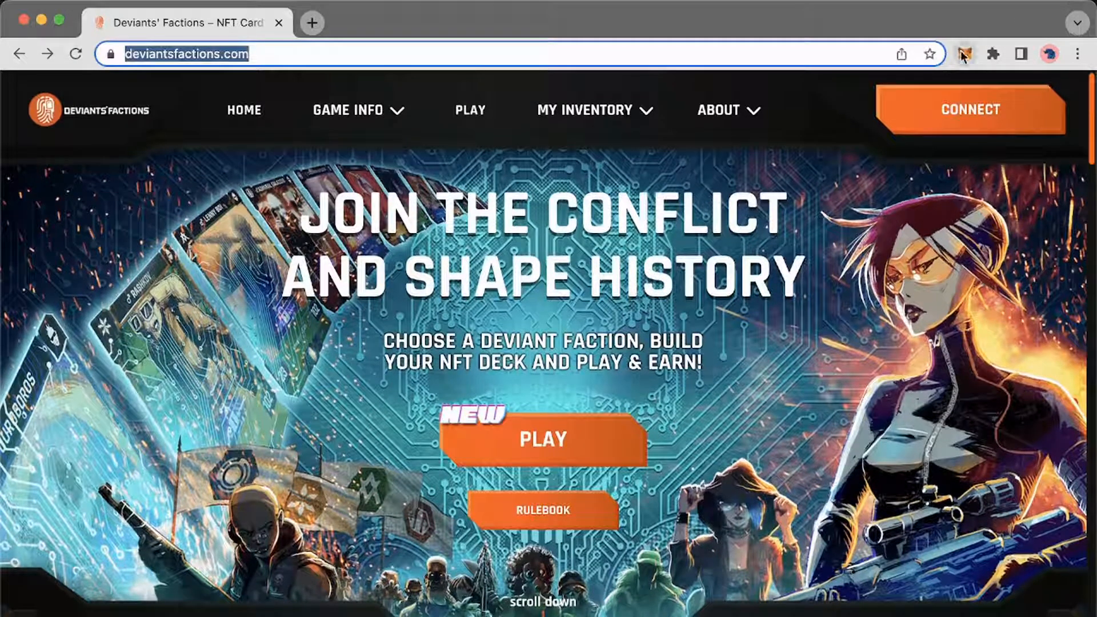
Step: Check the wallet balance of about 775 IMX, then bring up Add funds from Balances
{"action": "left_click", "coordinate": [964, 53]}
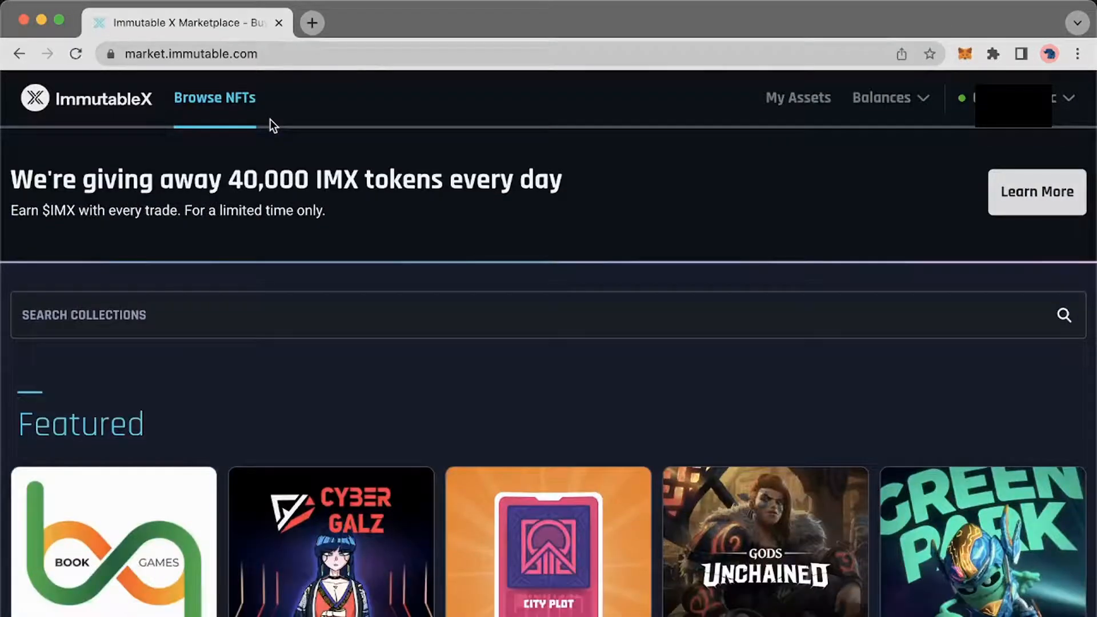
{"action": "mouse_move", "coordinate": [537, 290]}
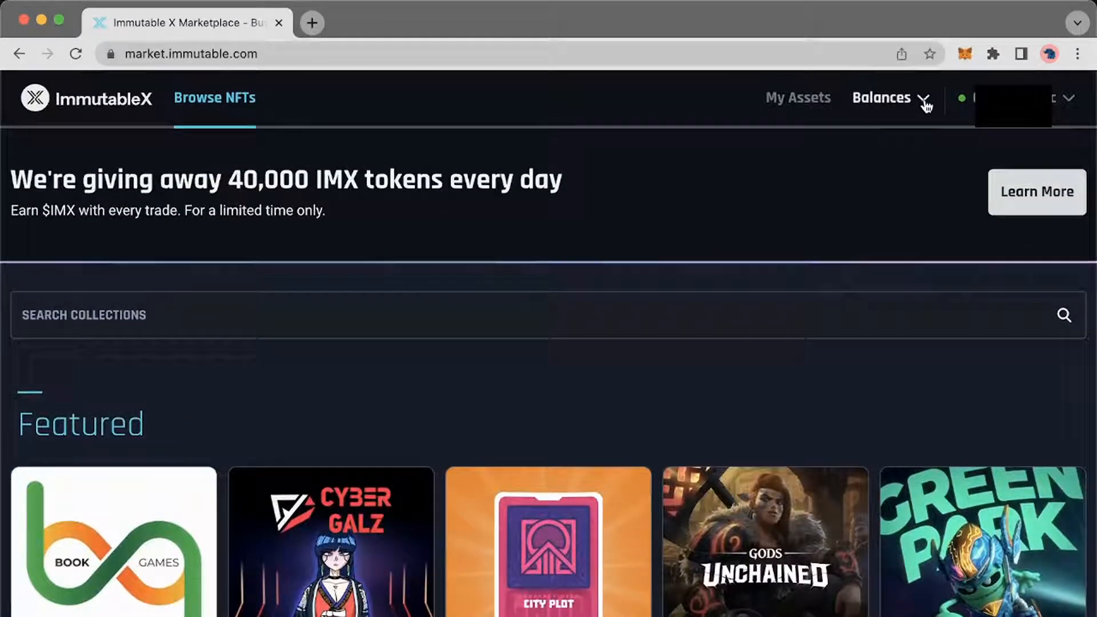
{"action": "left_click", "coordinate": [880, 97]}
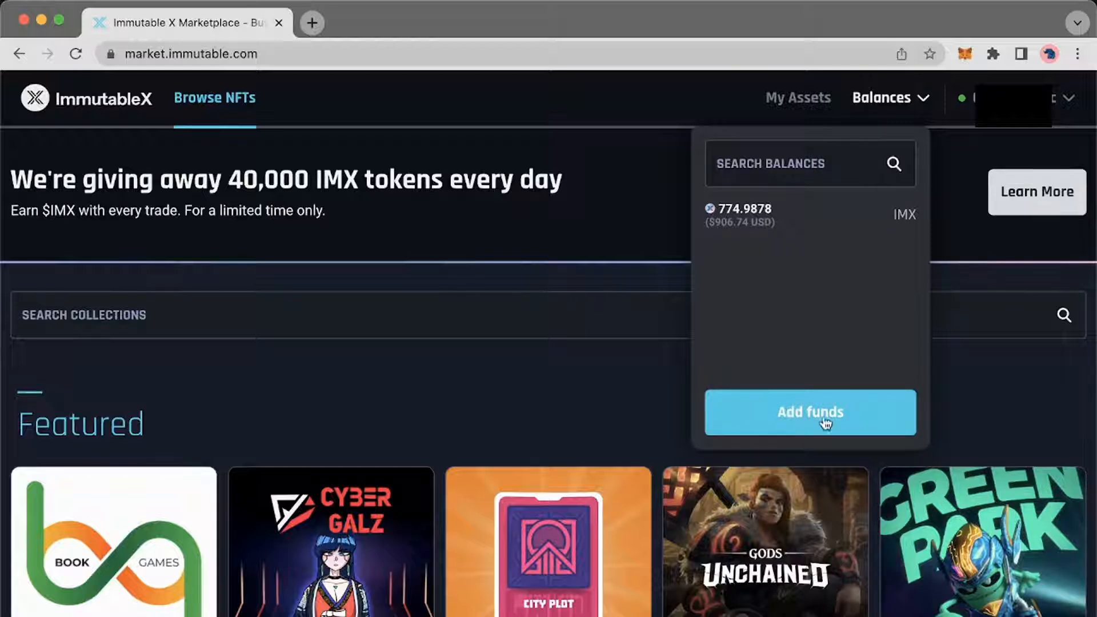
{"action": "left_click", "coordinate": [809, 413]}
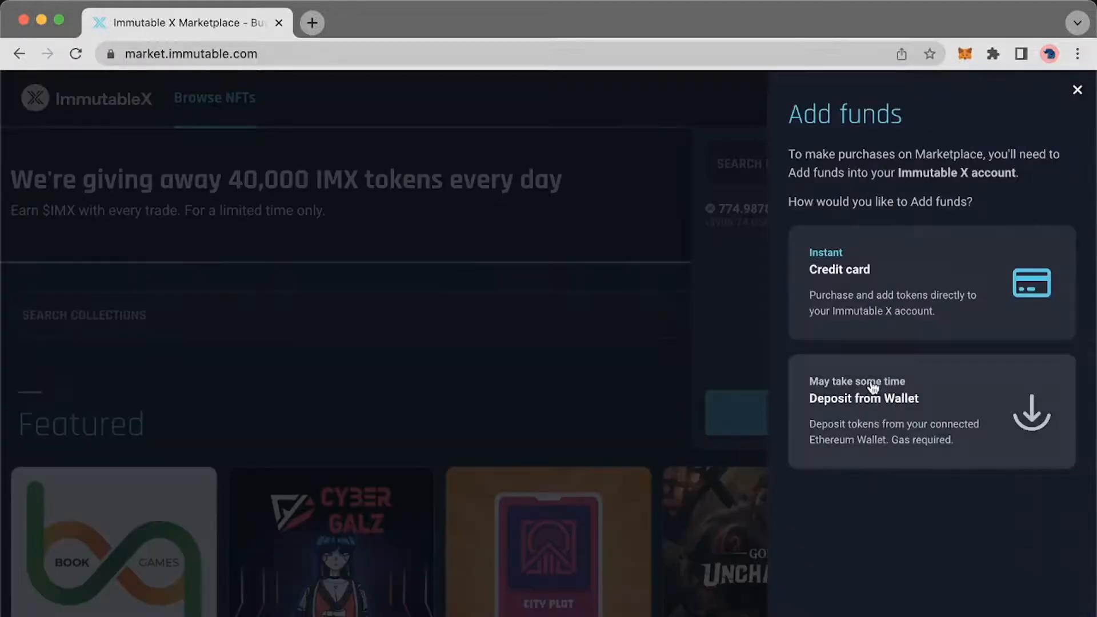
{"action": "mouse_move", "coordinate": [927, 396]}
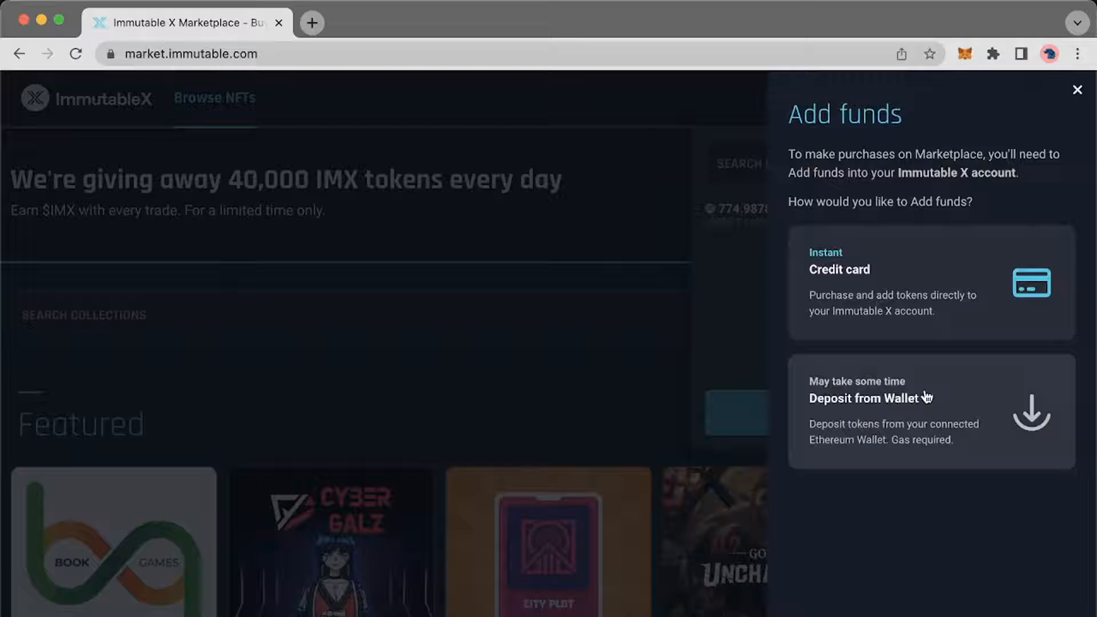
Step: Choose Deposit from Wallet with MetaMask and approve connecting the account to Immutable X
{"action": "left_click", "coordinate": [870, 398]}
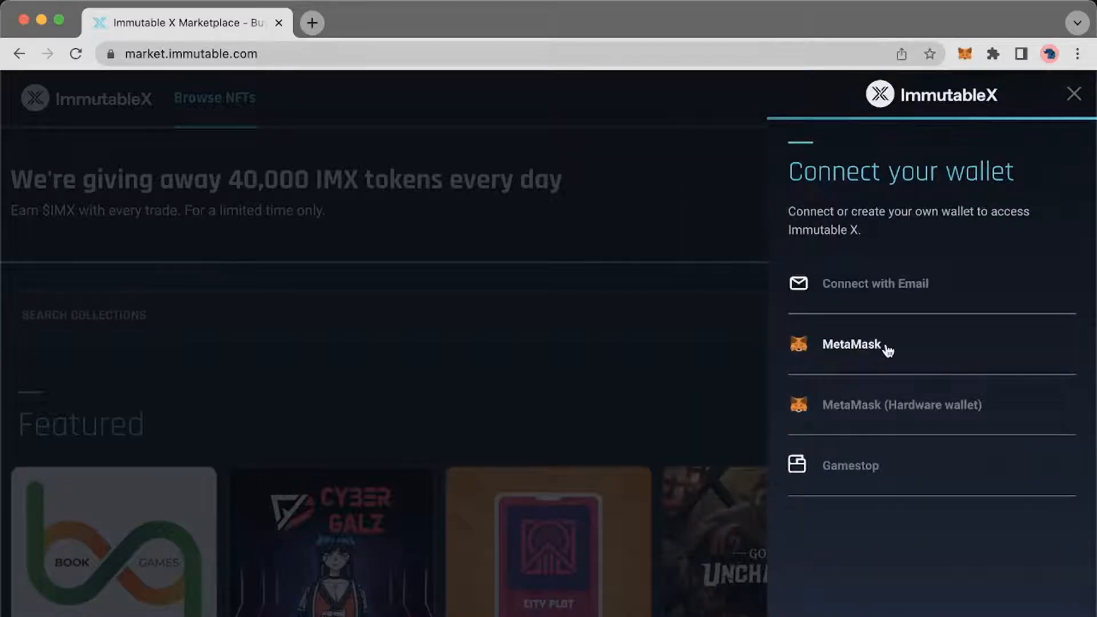
{"action": "left_click", "coordinate": [851, 344]}
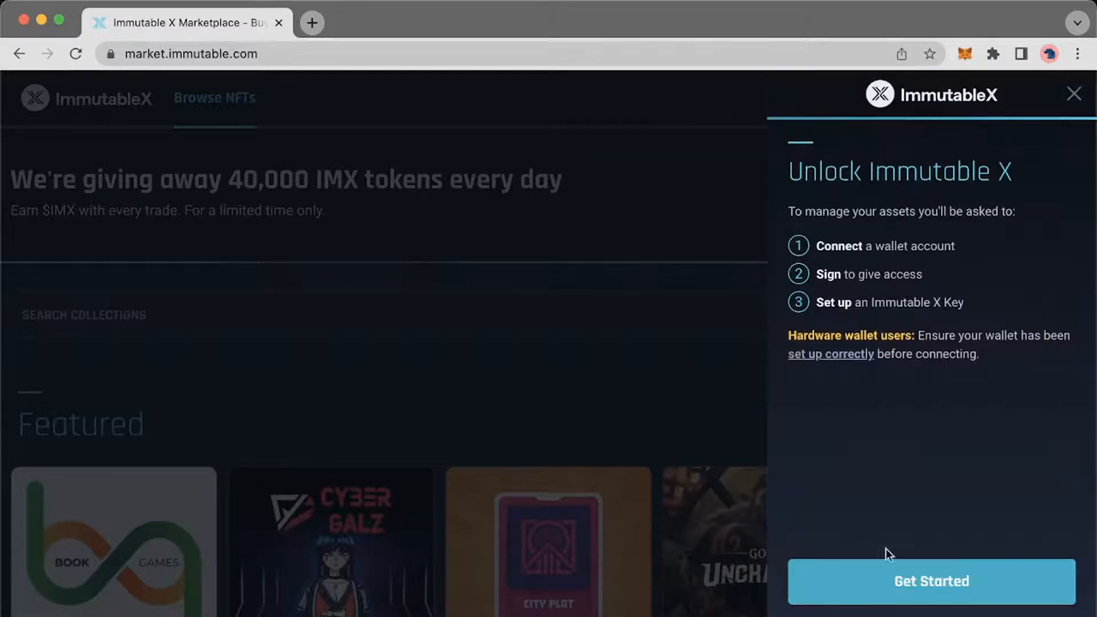
{"action": "left_click", "coordinate": [930, 580]}
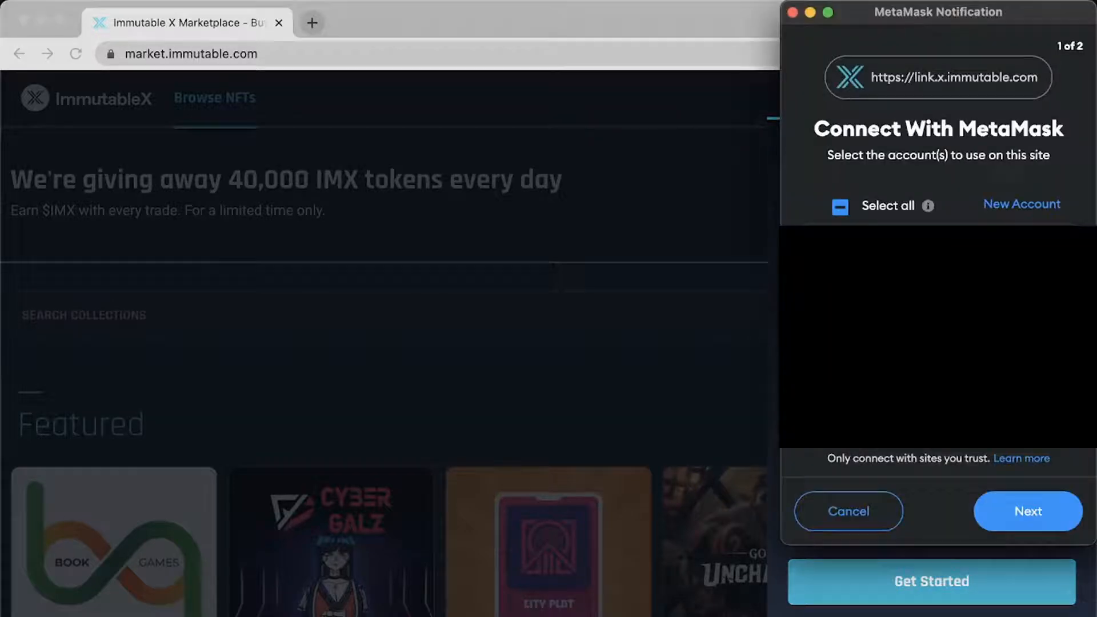
{"action": "left_click", "coordinate": [1027, 511]}
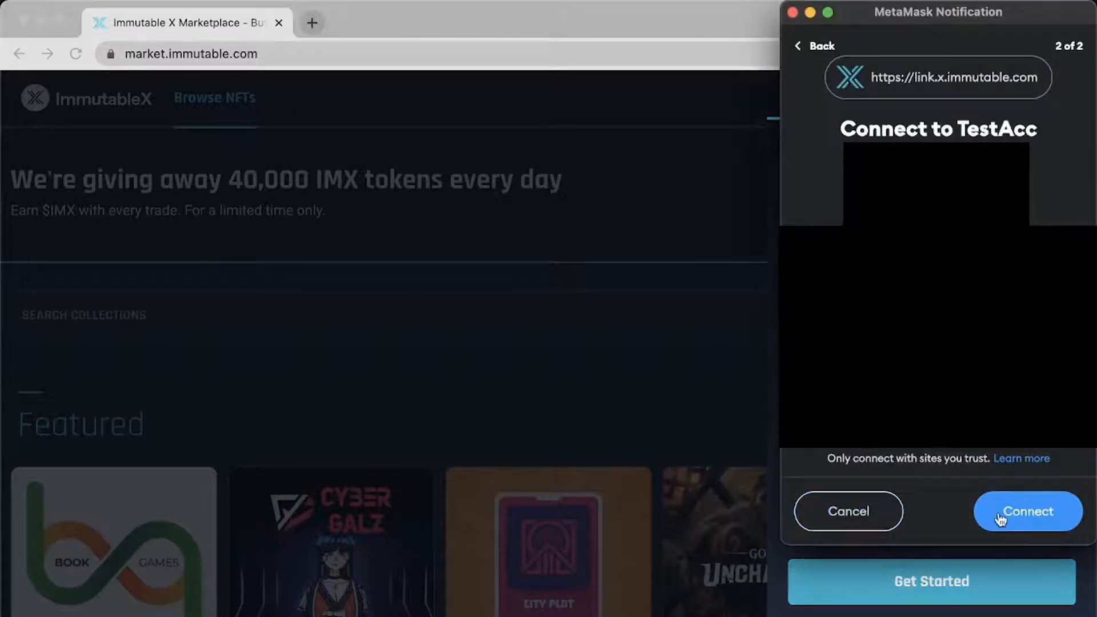
{"action": "left_click", "coordinate": [1027, 510]}
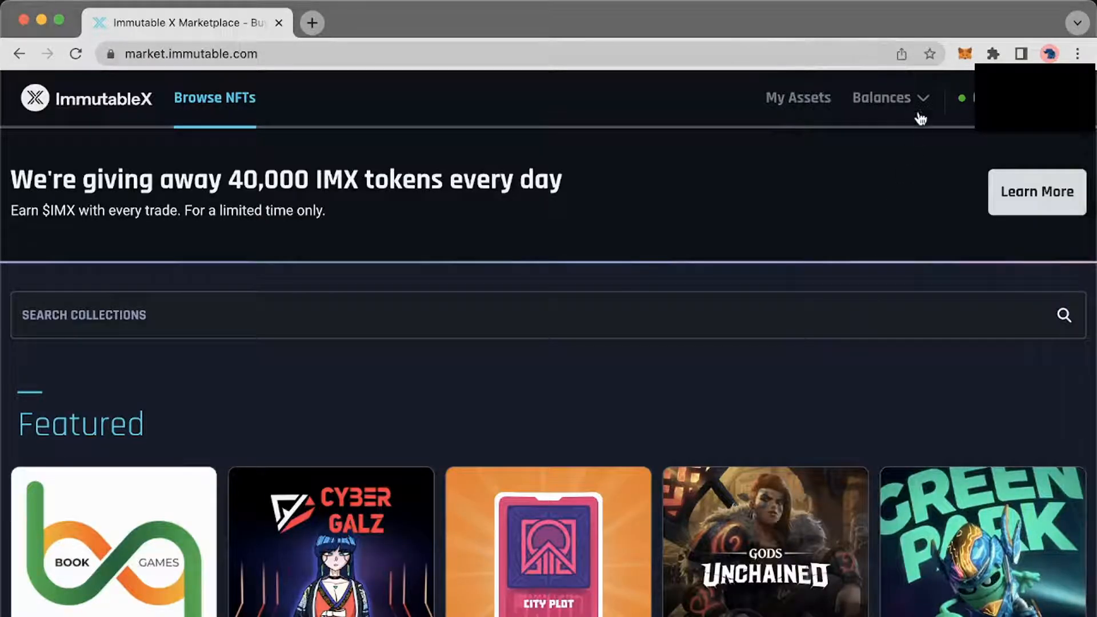
Step: Start a wallet deposit with USD Coin (USDC) chosen and amount 10.754653 entered
{"action": "left_click", "coordinate": [889, 97]}
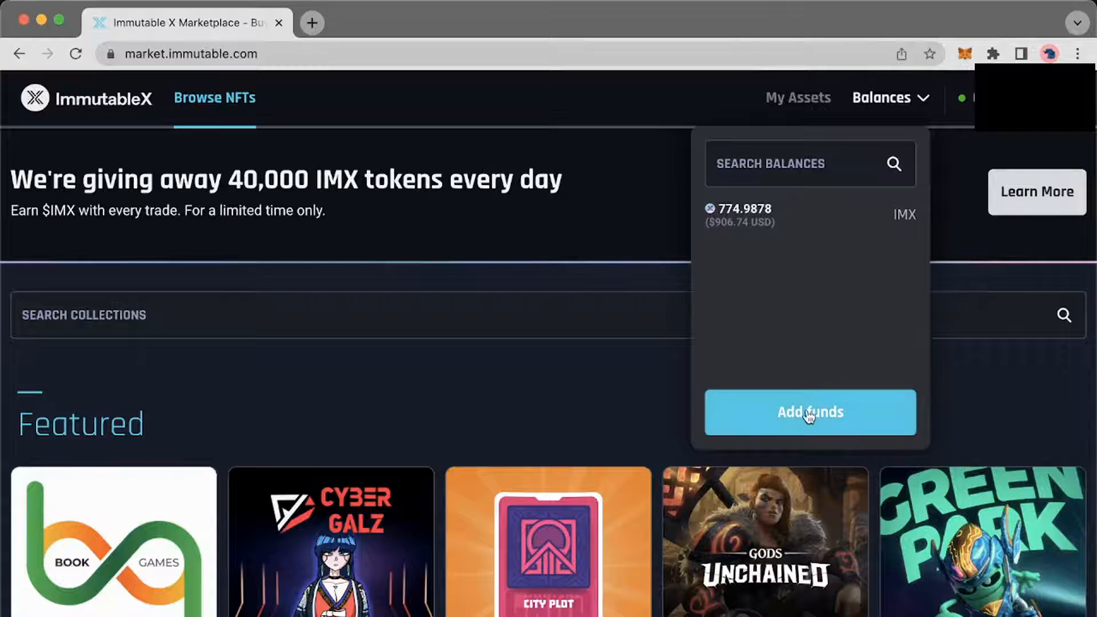
{"action": "left_click", "coordinate": [808, 412]}
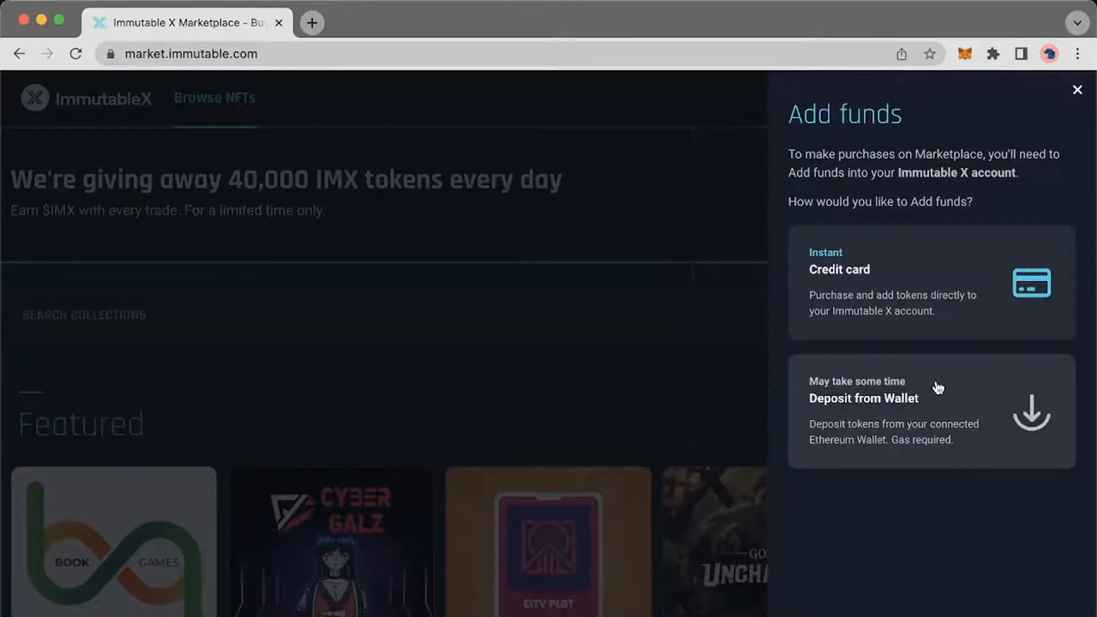
{"action": "left_click", "coordinate": [929, 411]}
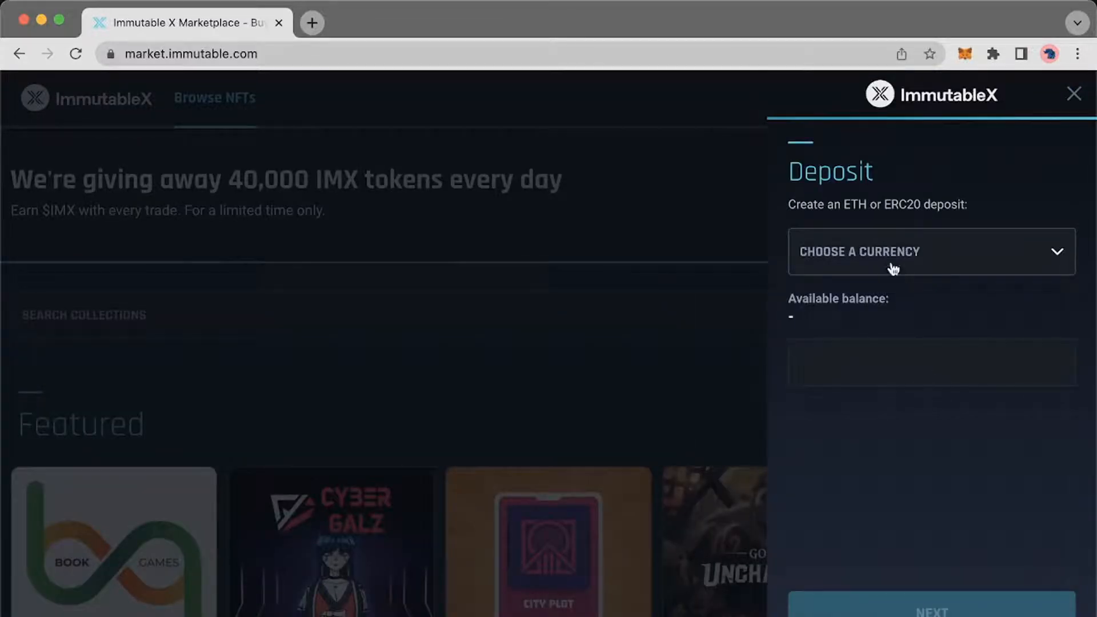
{"action": "left_click", "coordinate": [930, 251]}
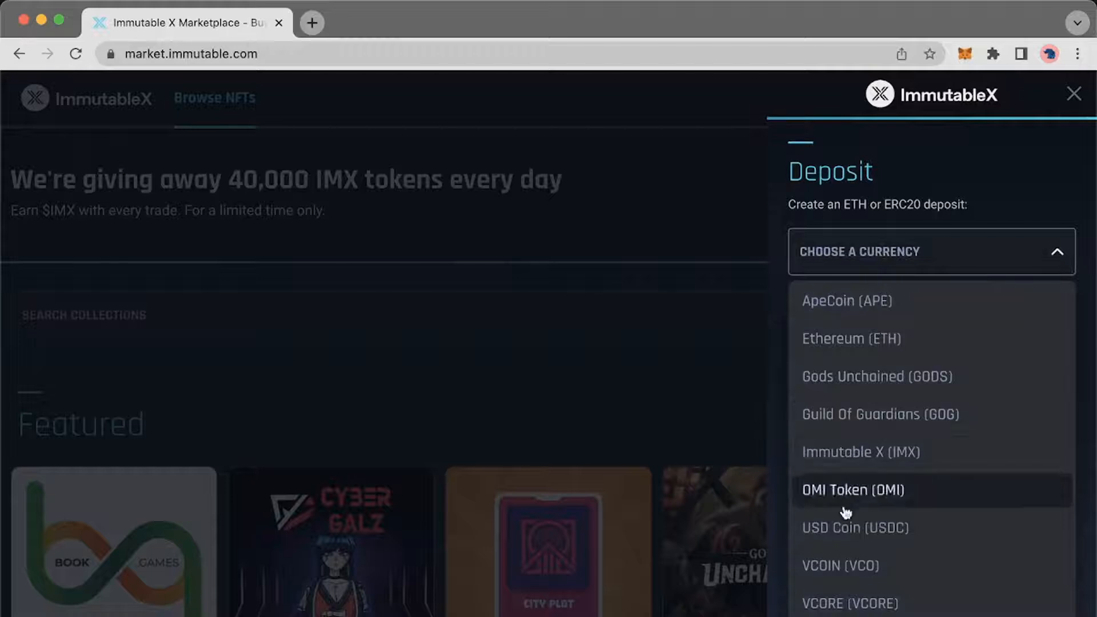
{"action": "left_click", "coordinate": [854, 528]}
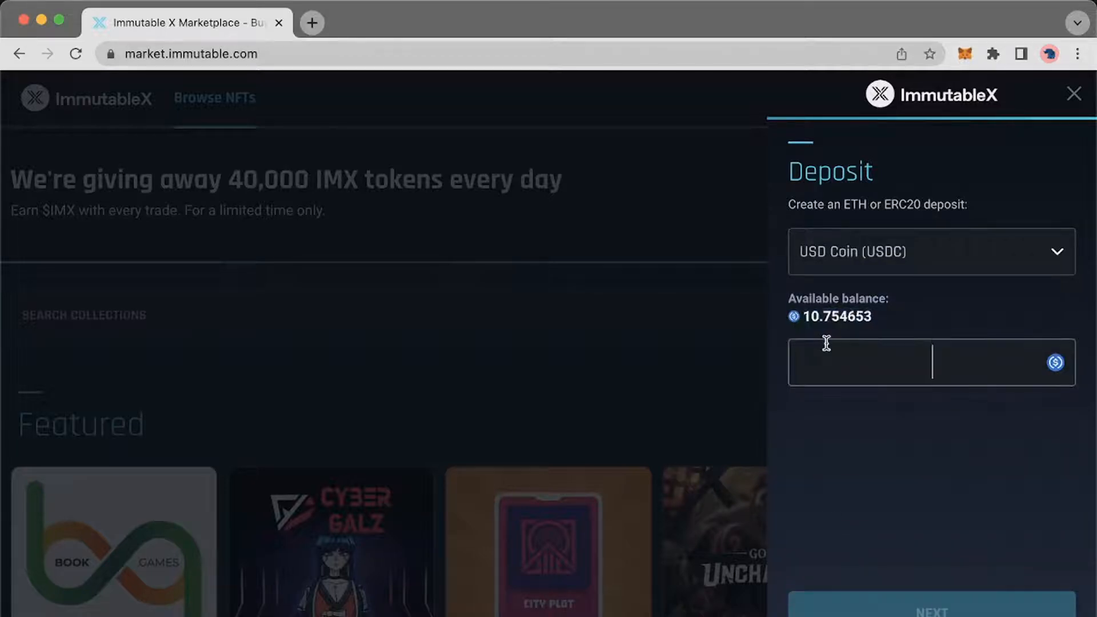
{"action": "type", "text": "10.754653"}
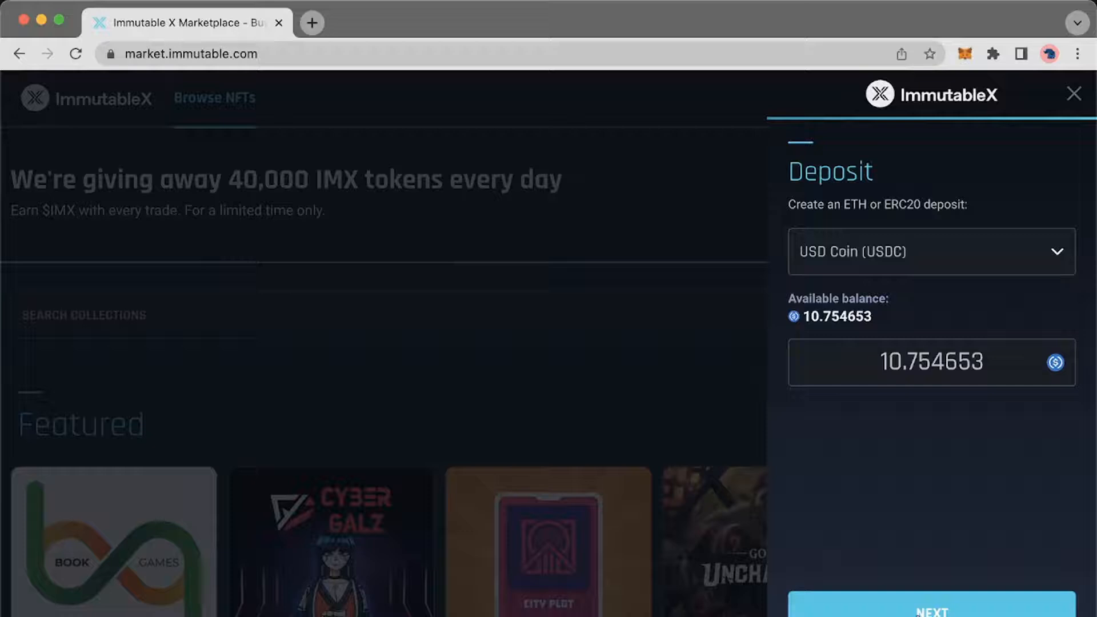
Step: Confirm the 10.754653 USDC deposit summary and approve its gas fee in MetaMask
{"action": "left_click", "coordinate": [930, 611]}
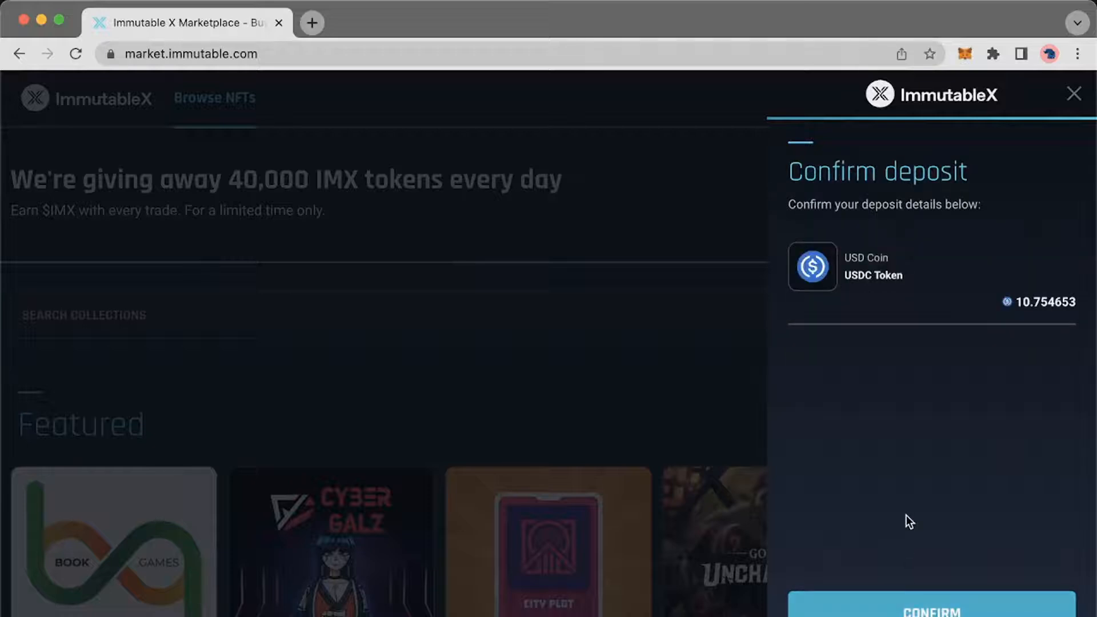
{"action": "left_click", "coordinate": [930, 605]}
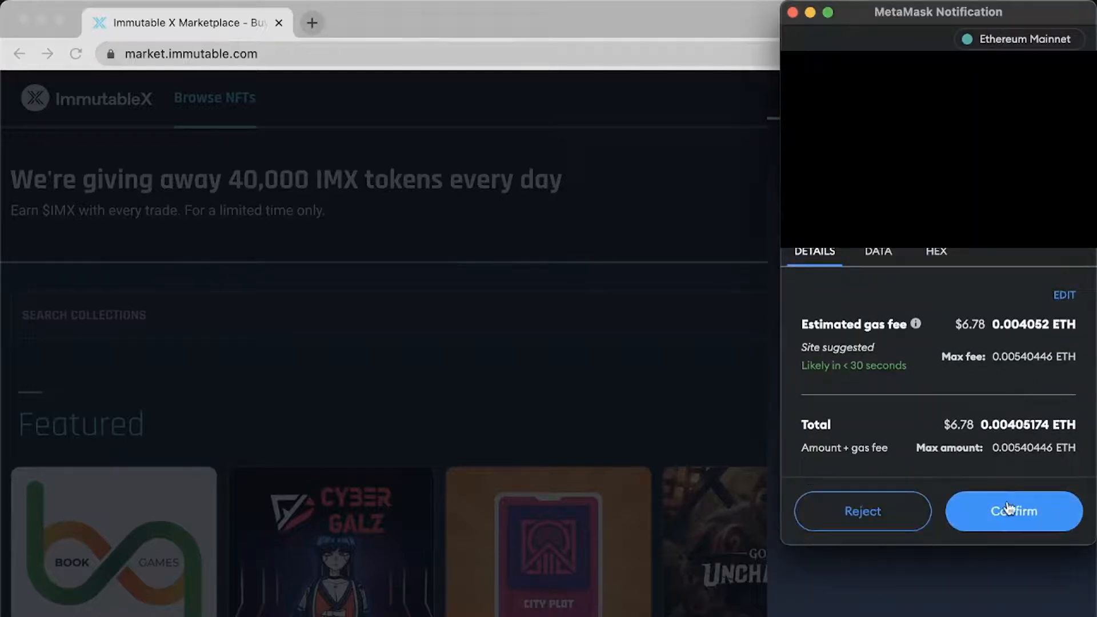
{"action": "left_click", "coordinate": [1013, 511]}
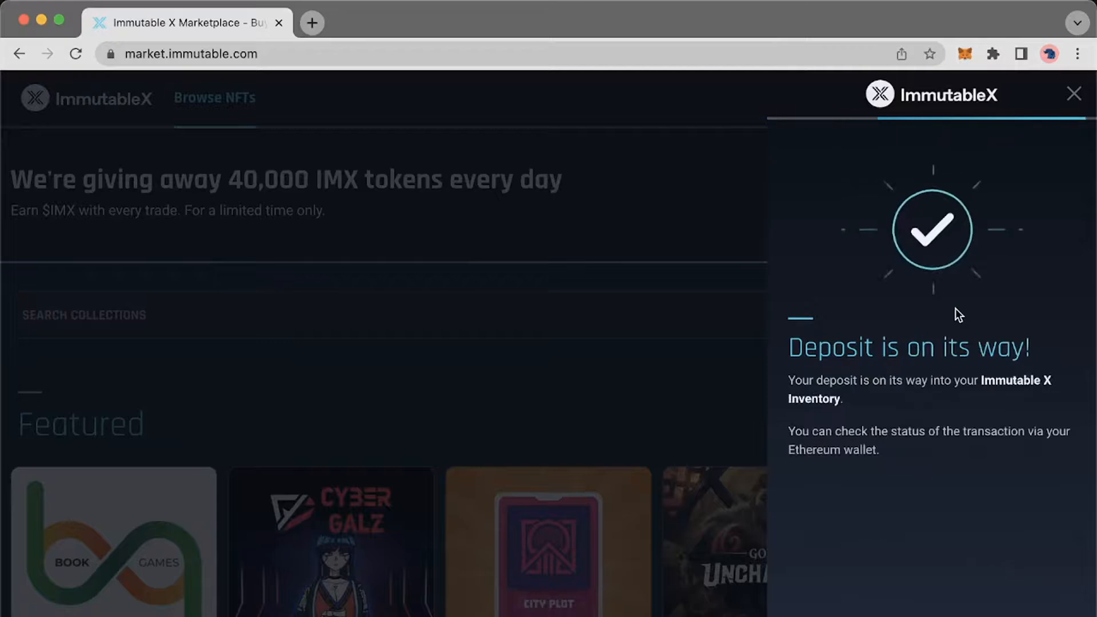
Step: Dismiss the deposit notice and view Balances listing 10.75465 USDC alongside IMX
{"action": "left_click", "coordinate": [1074, 94]}
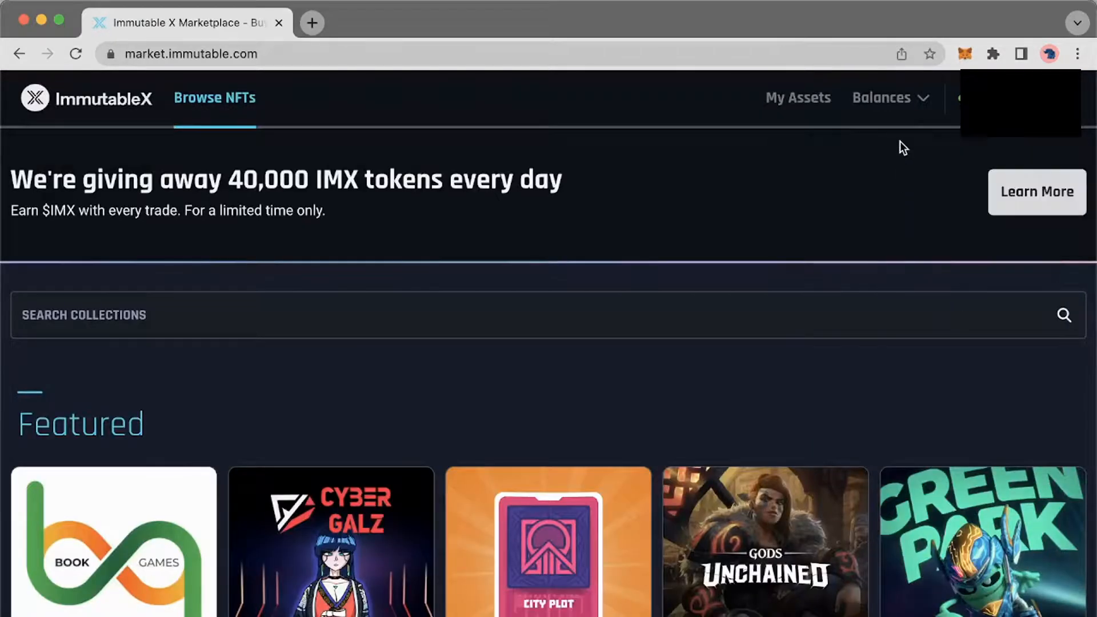
{"action": "left_click", "coordinate": [890, 97]}
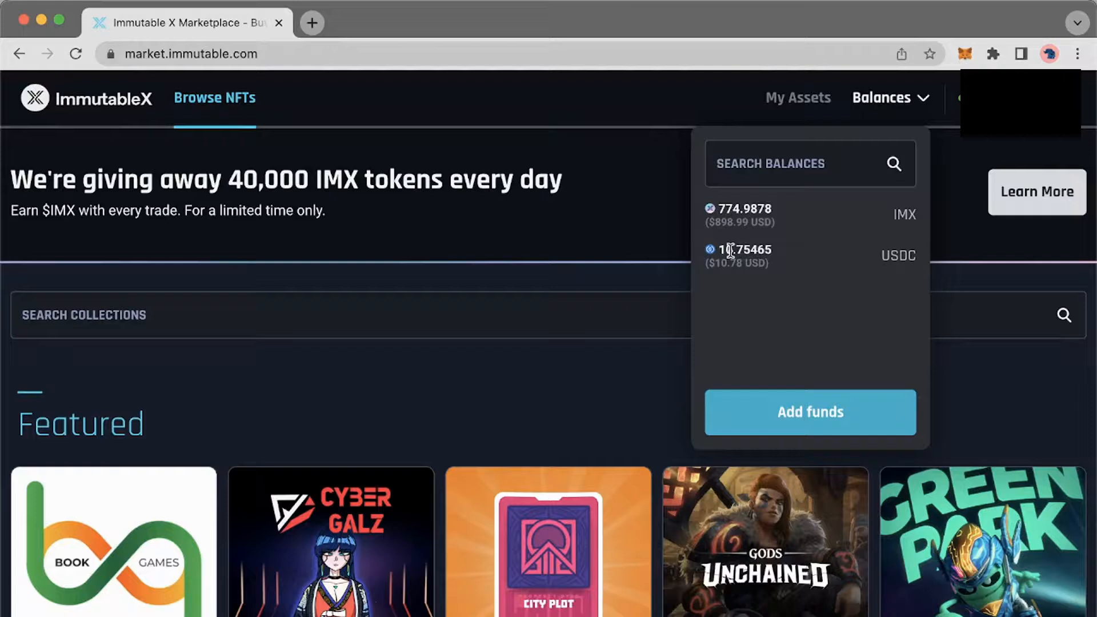
{"action": "mouse_move", "coordinate": [919, 105]}
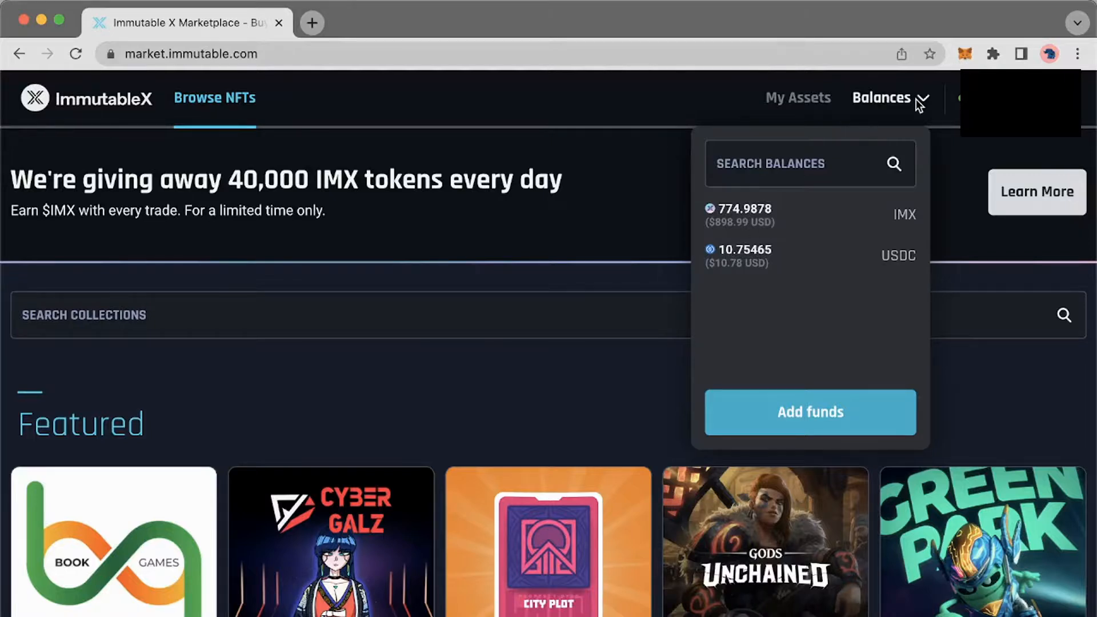